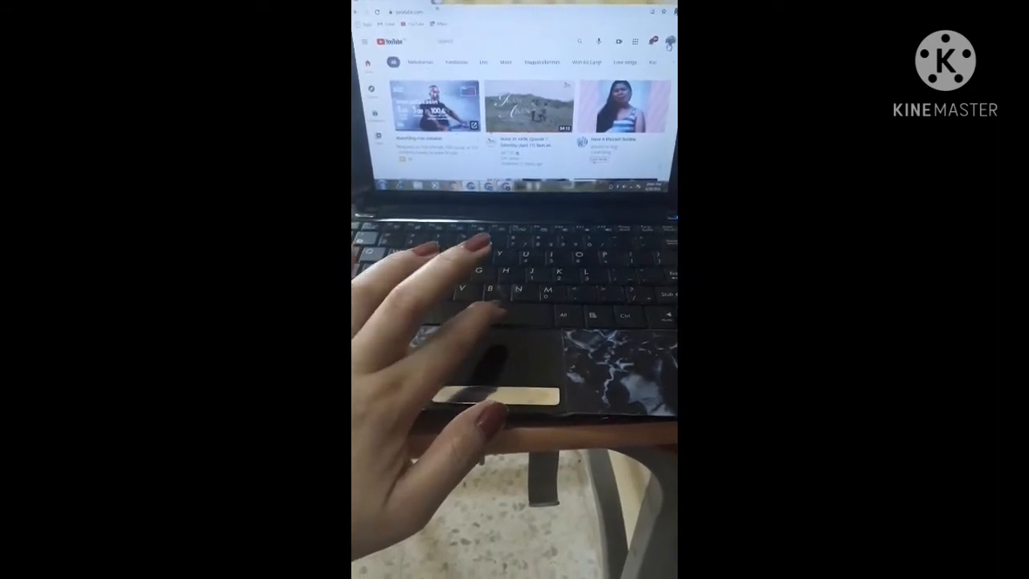
# Step: Open the profile avatar menu on the YouTube home page to reach YouTube Studio
pyautogui.click(665, 41)
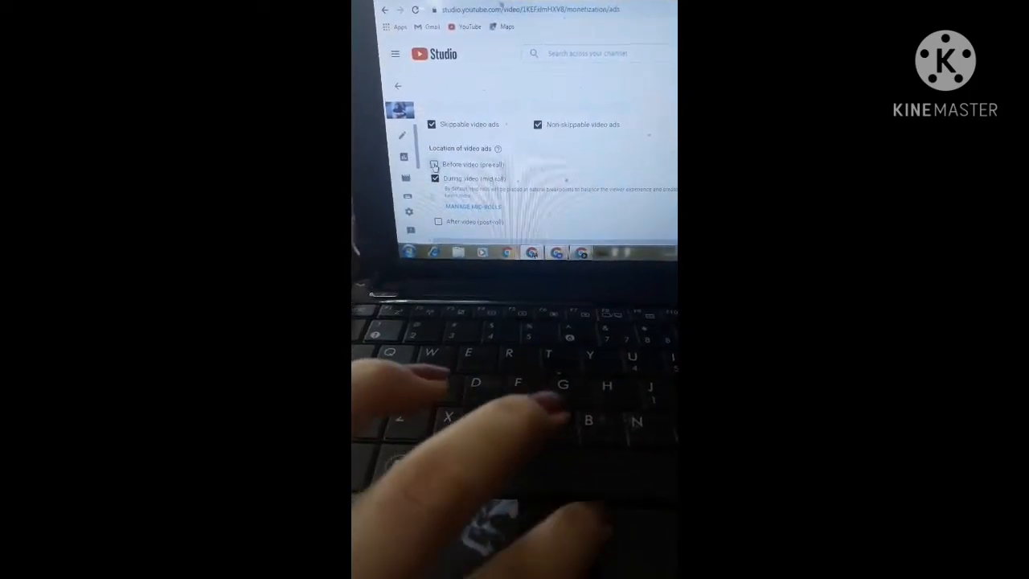
# Step: Enable pre-roll (Before video) and post-roll (After video) ad locations
pyautogui.click(433, 169)
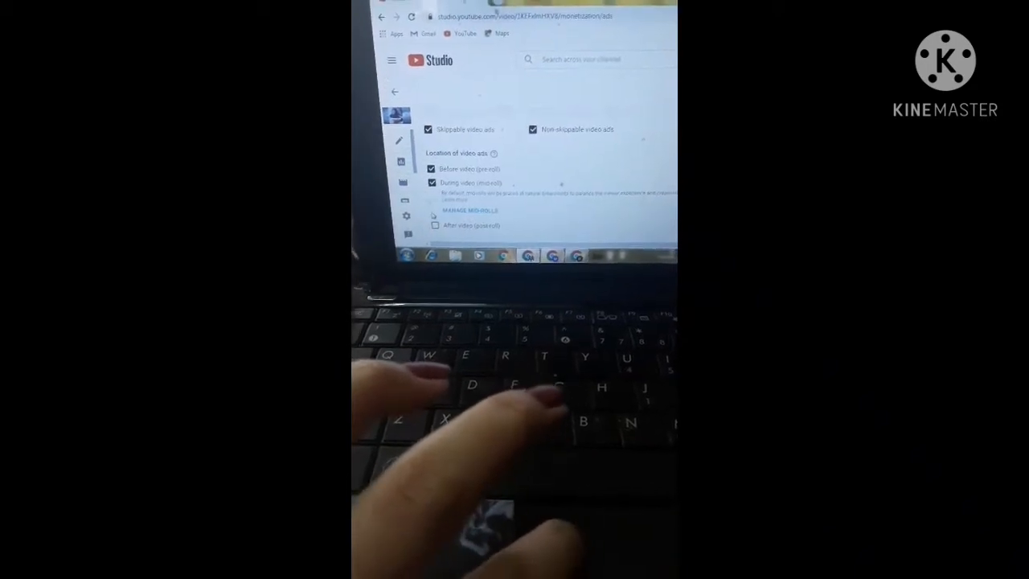
pyautogui.click(432, 222)
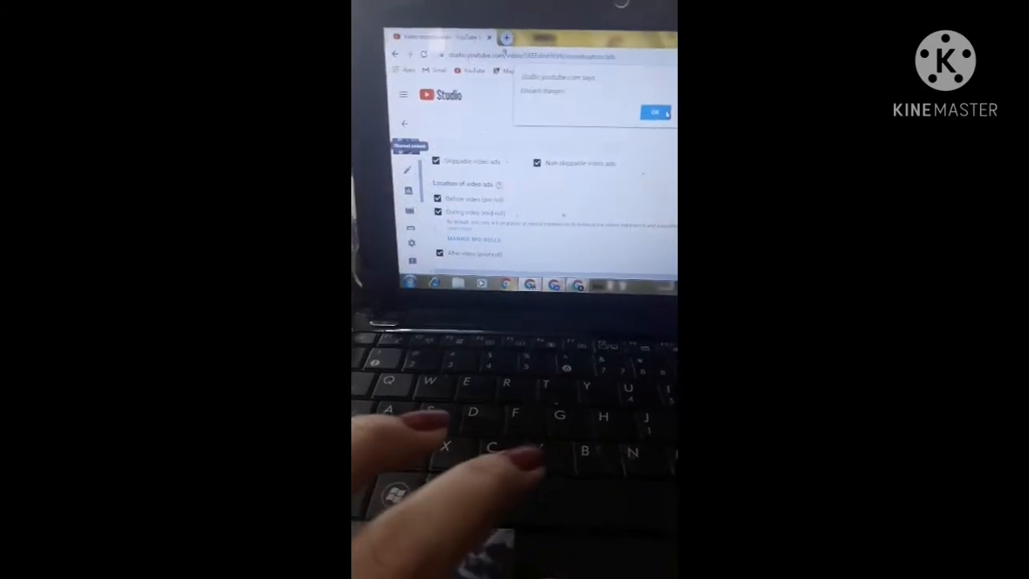
pyautogui.click(653, 112)
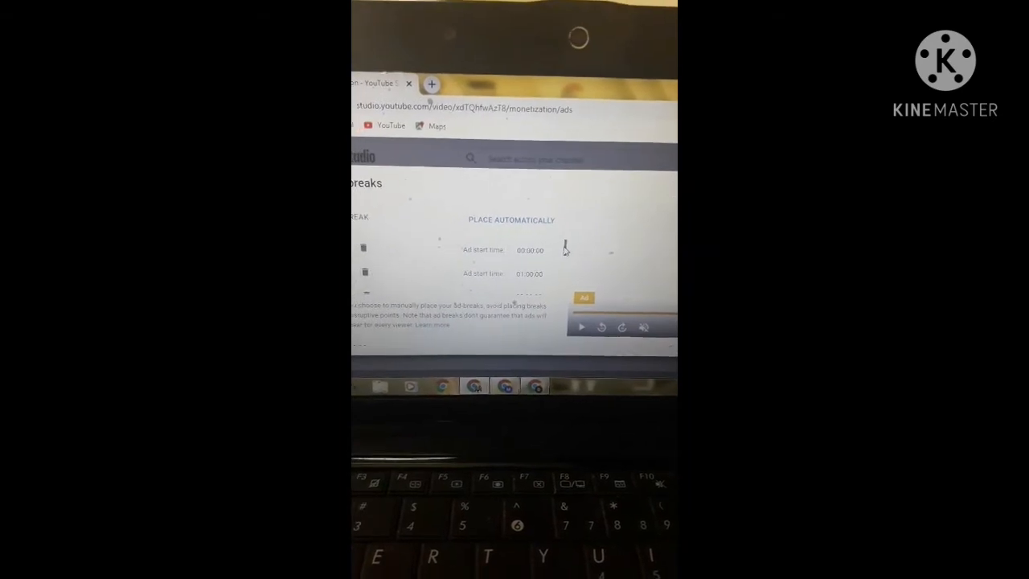
# Step: Select the first ad break's 00:00:00 start time field for editing
pyautogui.click(529, 250)
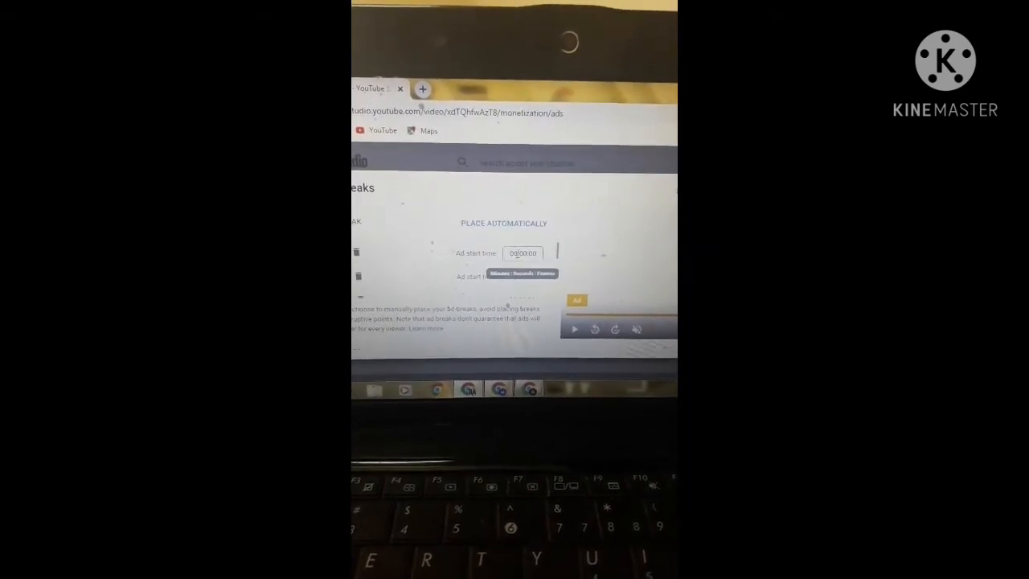